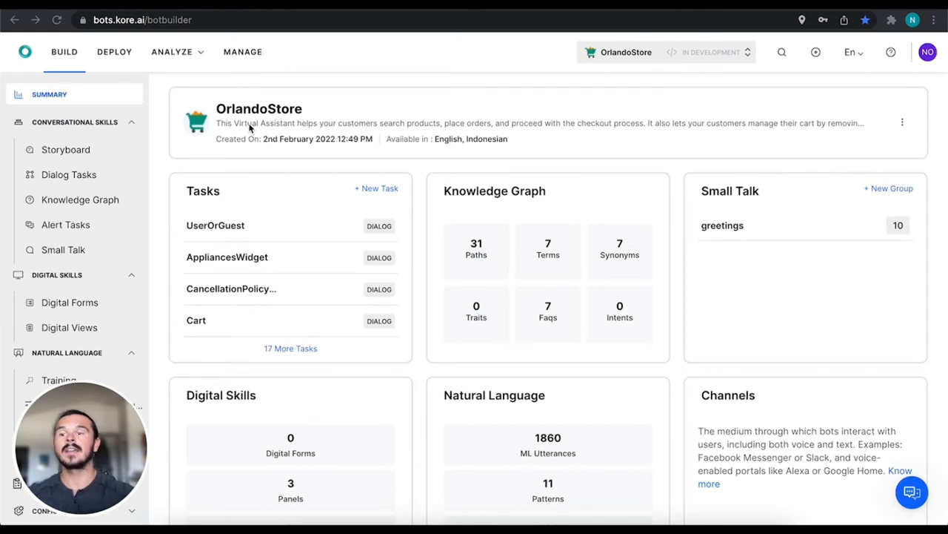
{"action": "mouse_move", "coordinate": [68, 180]}
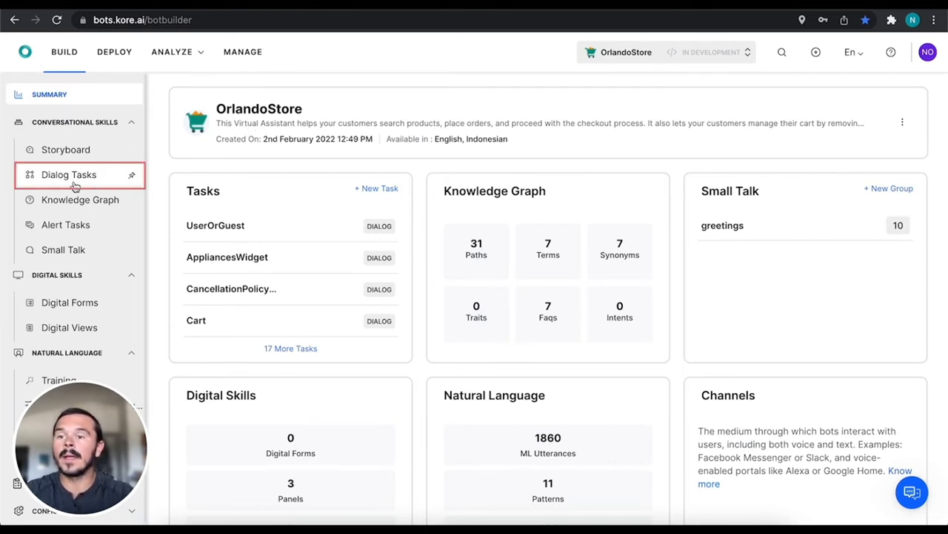
Go to Dialog Tasks and scroll the Search Products flow to reach the Name entity.
{"action": "left_click", "coordinate": [68, 175]}
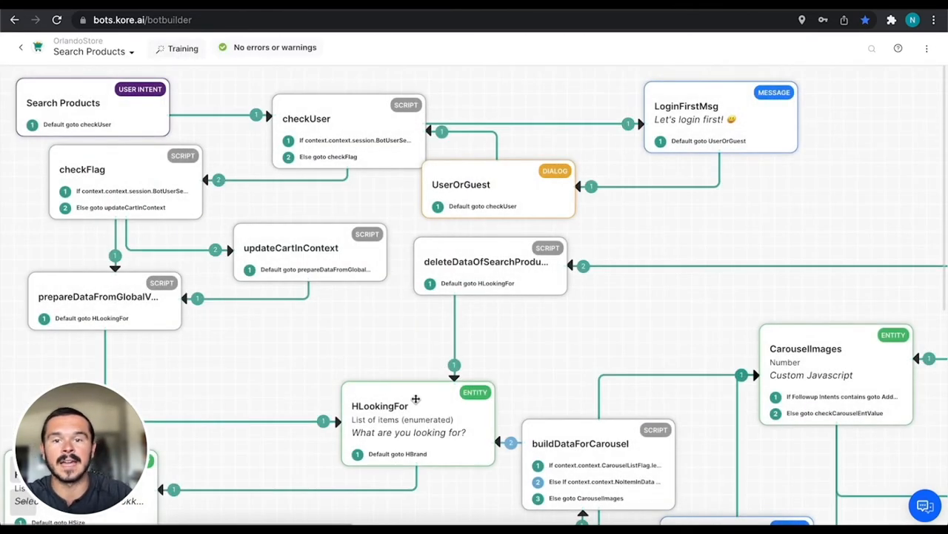
{"action": "scroll", "scroll_direction": "down", "scroll_amount": 3}
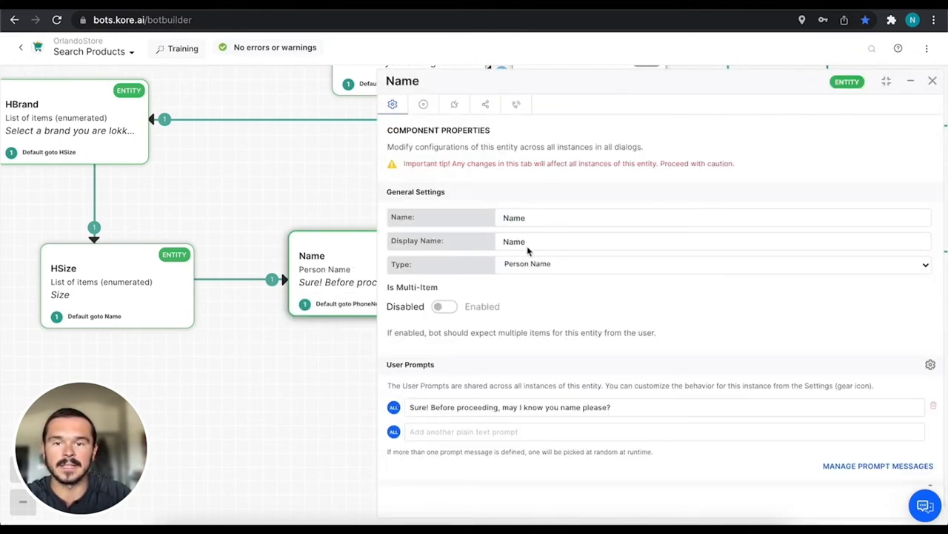
Expand the Name entity's Type dropdown, still set to Person Name.
{"action": "left_click", "coordinate": [714, 263]}
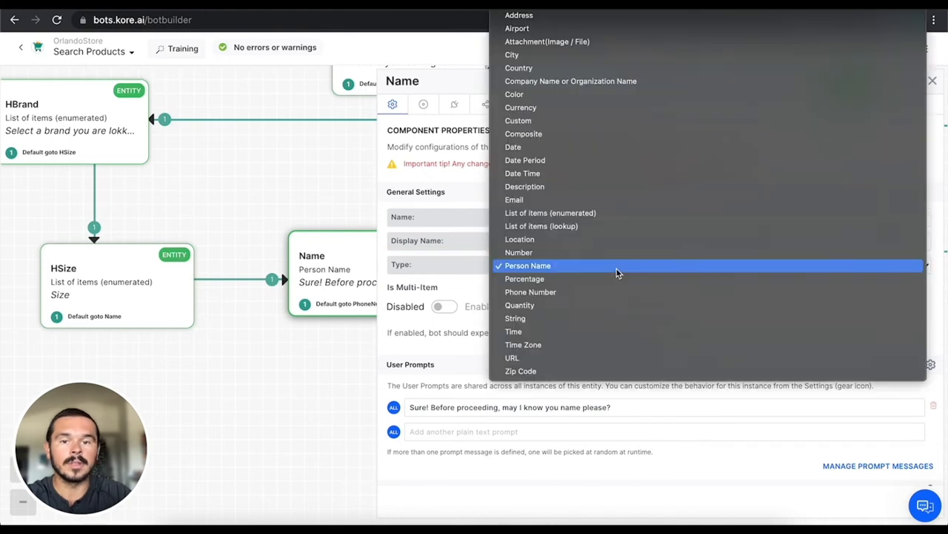
{"action": "mouse_move", "coordinate": [599, 344]}
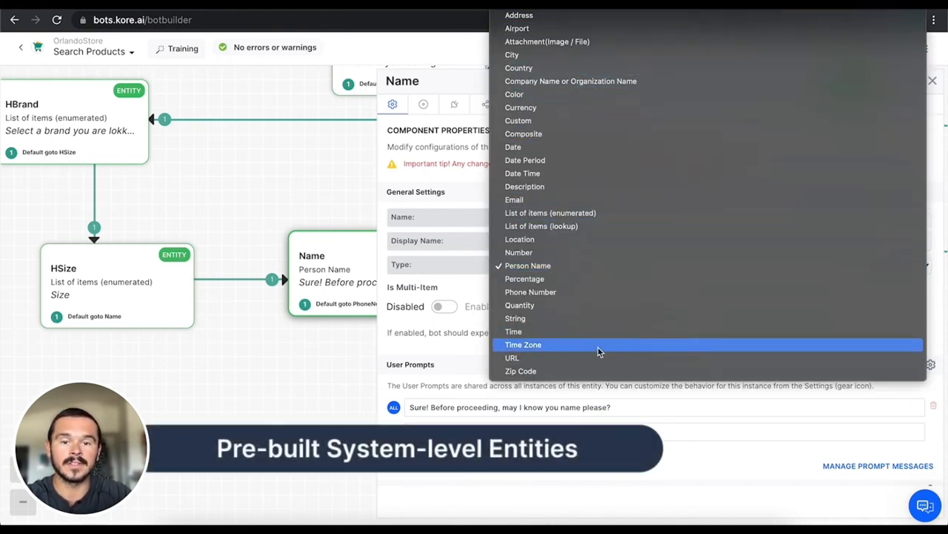
{"action": "mouse_move", "coordinate": [596, 339]}
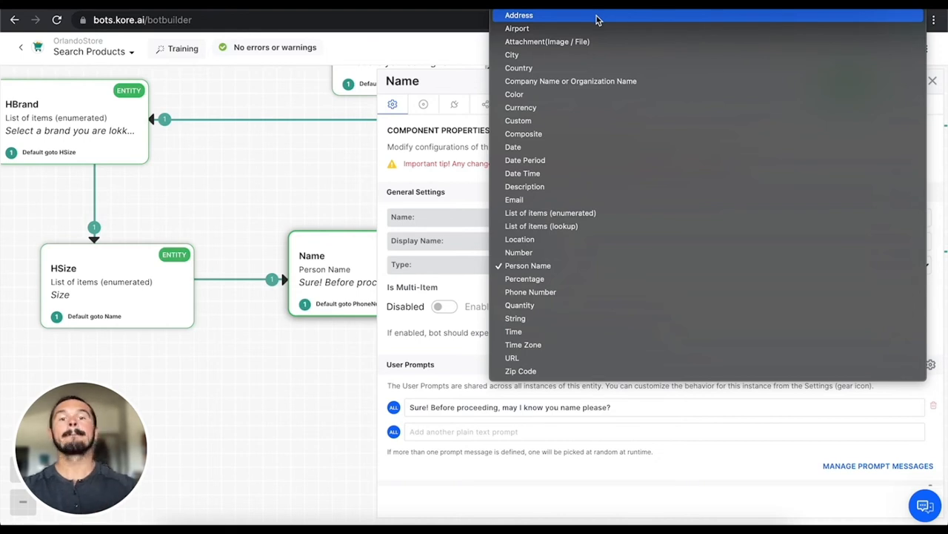
{"action": "mouse_move", "coordinate": [585, 116]}
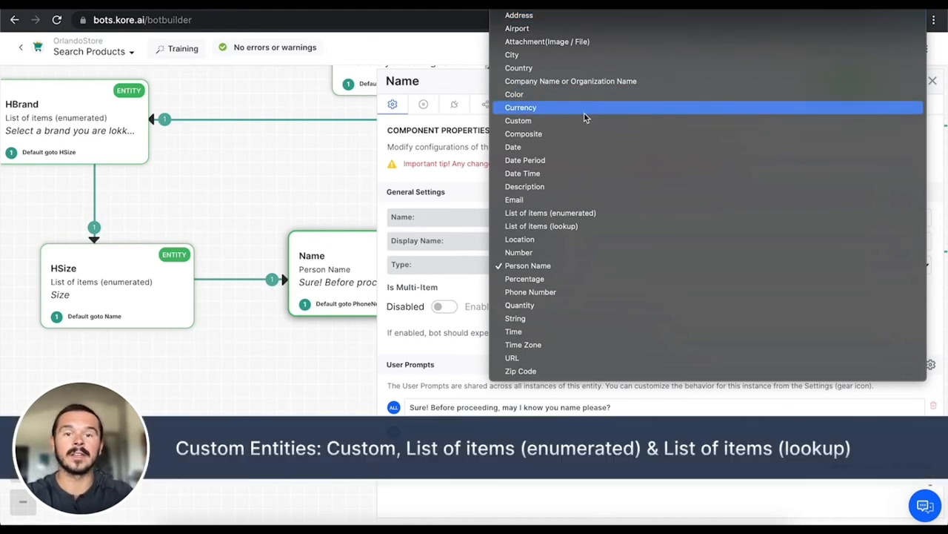
{"action": "mouse_move", "coordinate": [583, 122]}
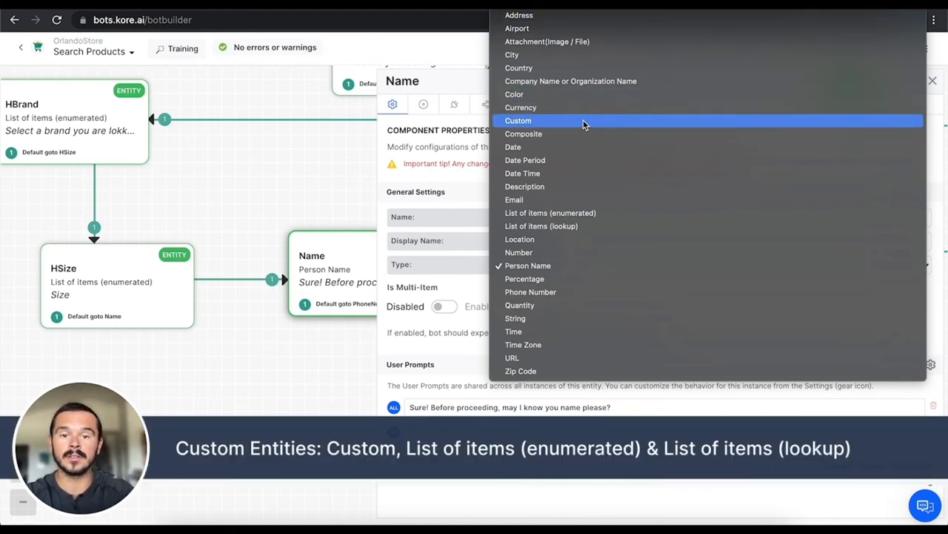
{"action": "mouse_move", "coordinate": [587, 213]}
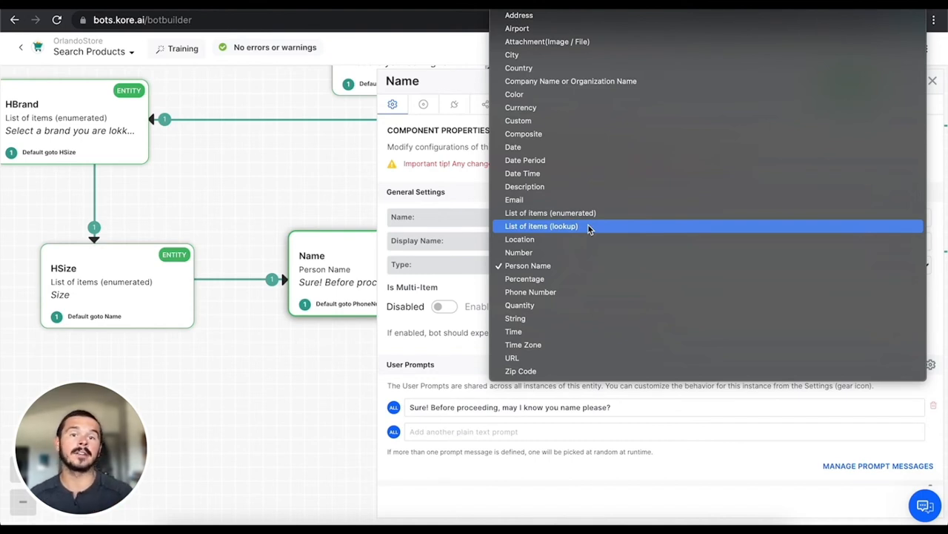
{"action": "mouse_move", "coordinate": [621, 284]}
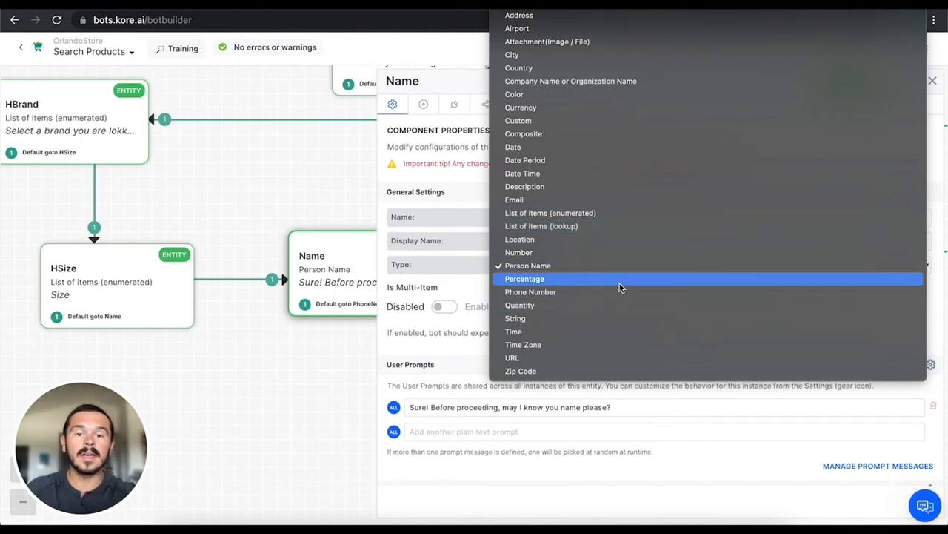
{"action": "mouse_move", "coordinate": [633, 331]}
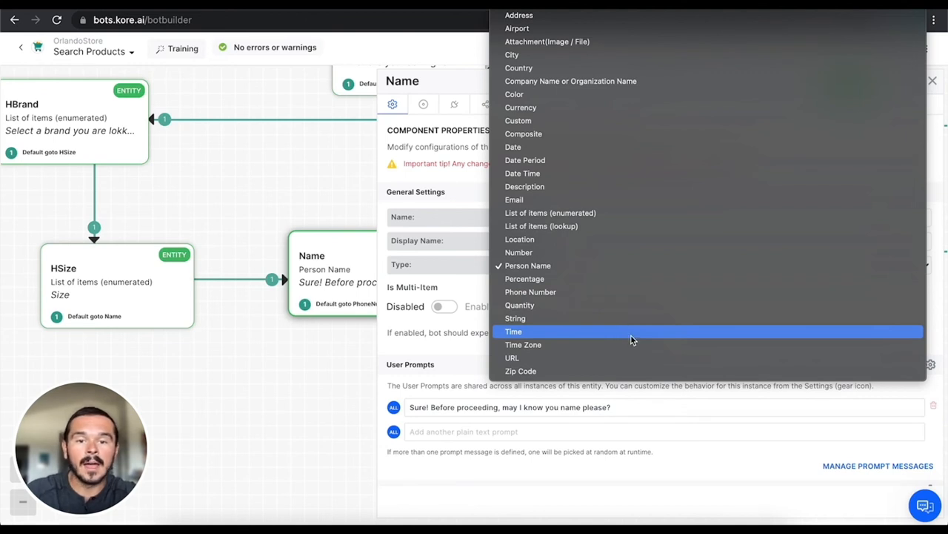
{"action": "mouse_move", "coordinate": [635, 313]}
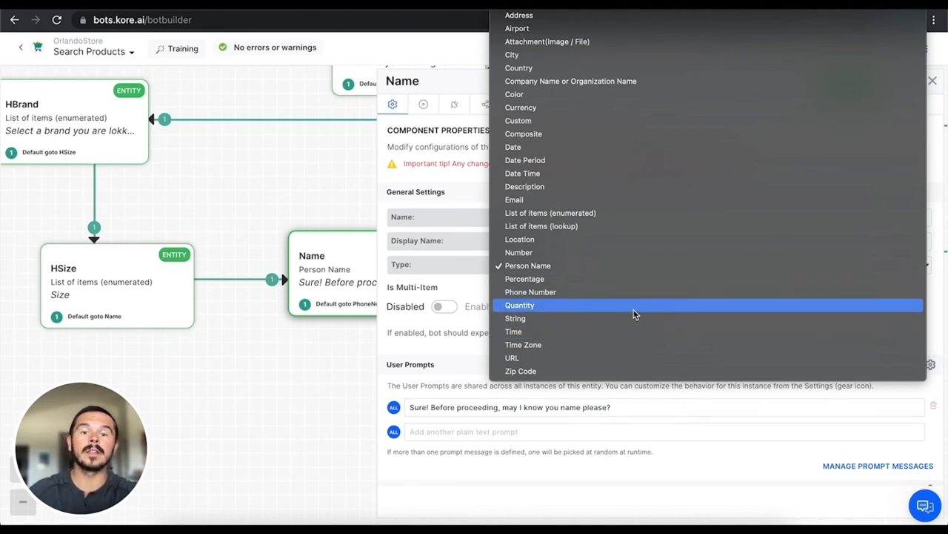